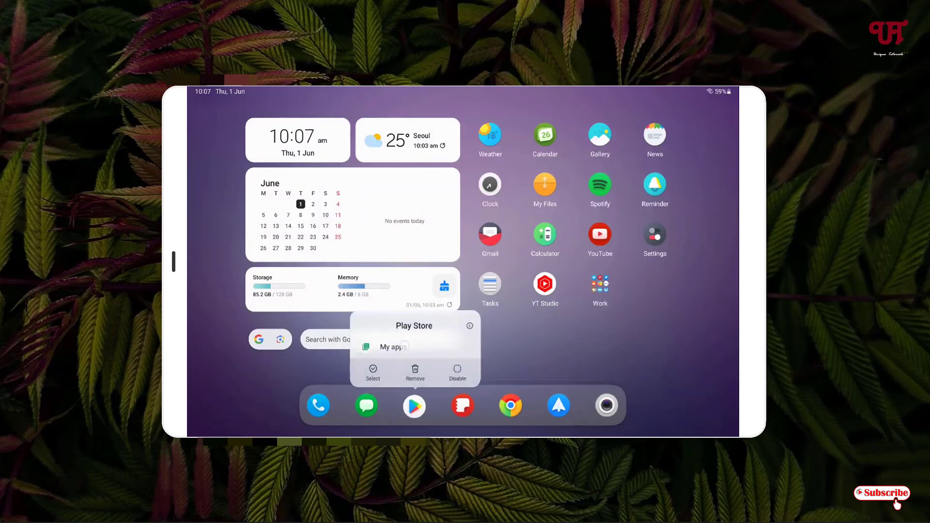
# Step: Bring up Play Store's pending downloads showing Android System WebView's failed update
pyautogui.click(391, 347)
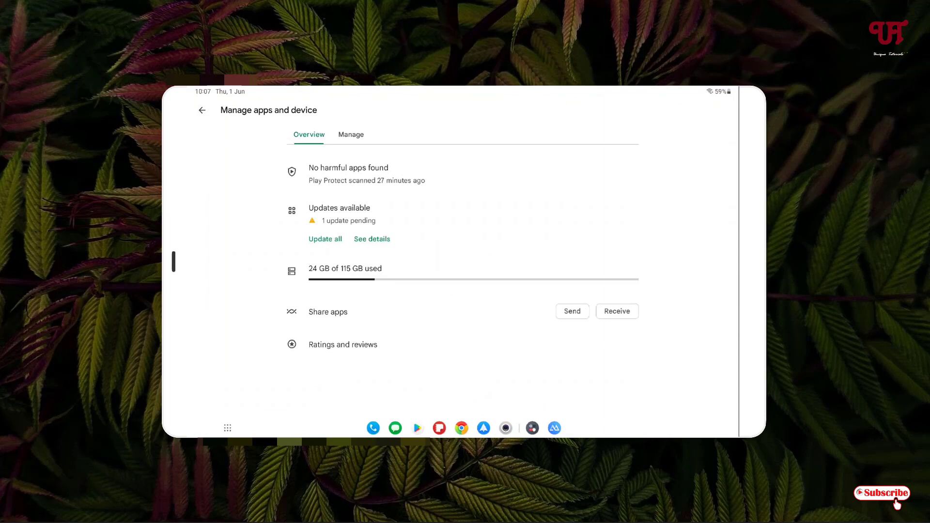
pyautogui.click(371, 239)
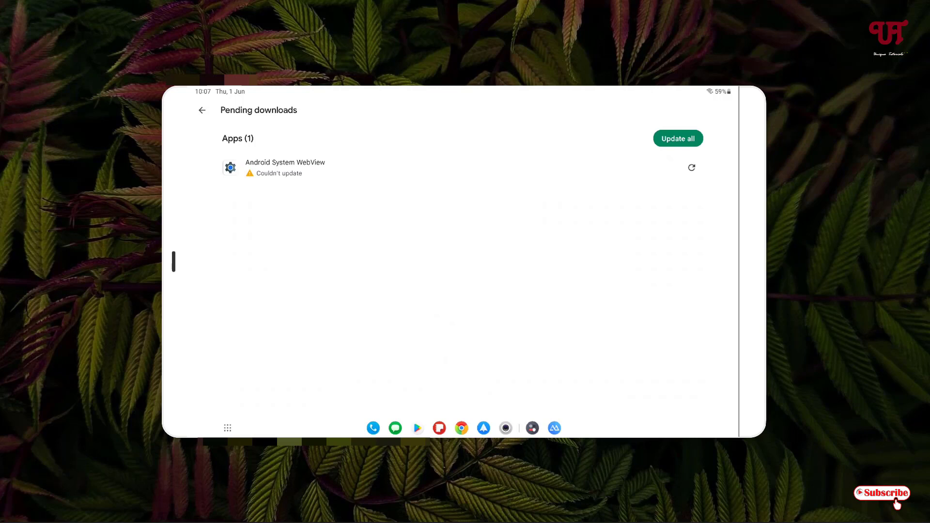
# Step: Retry the WebView update, acknowledge the can't-install error, and go back Home
pyautogui.click(677, 138)
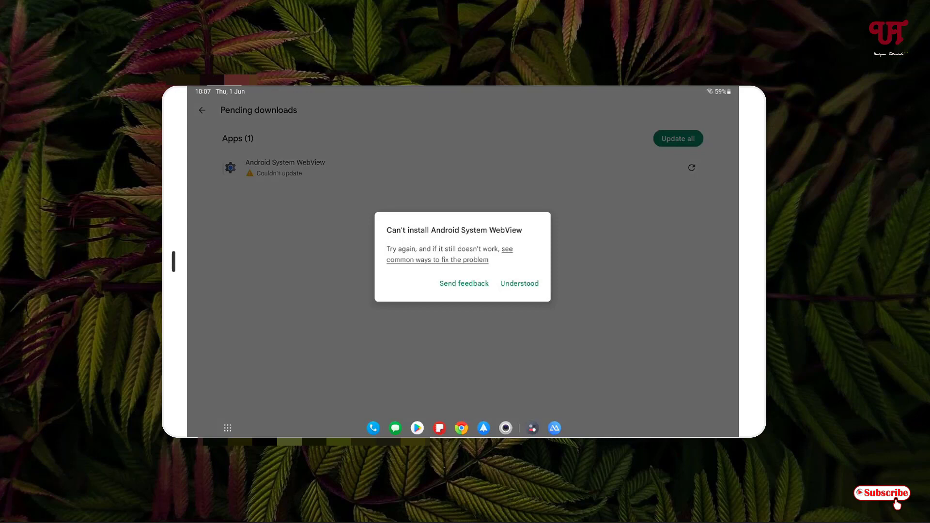
pyautogui.click(519, 283)
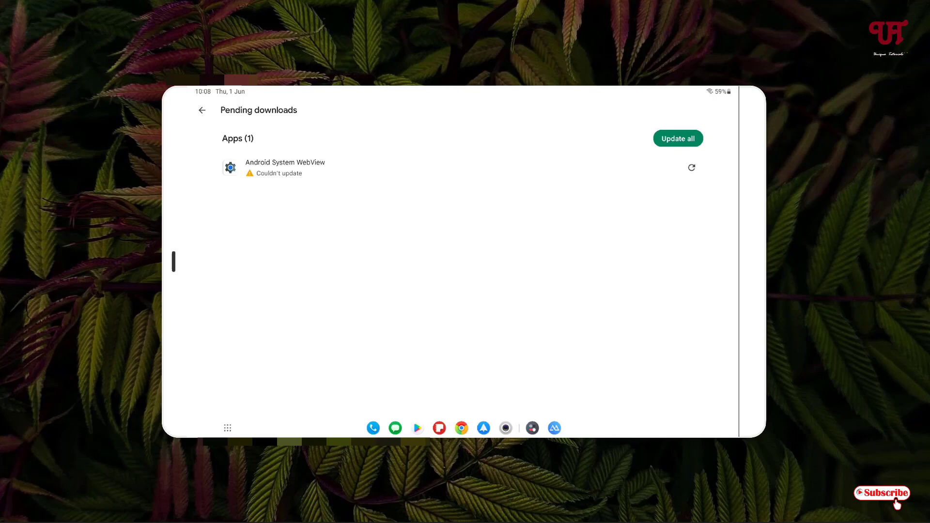
pyautogui.click(201, 111)
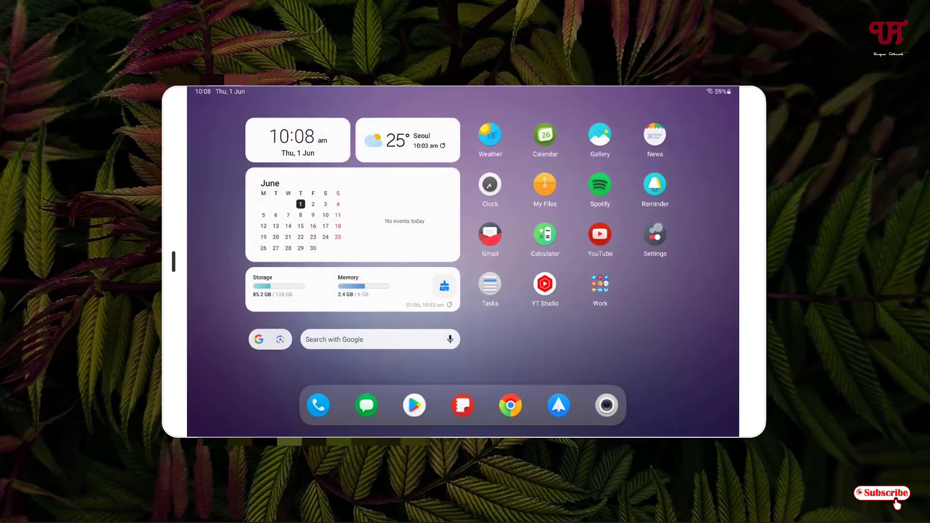
# Step: Navigate Settings > Apps to Android System WebView's app info with Storage in view
pyautogui.click(654, 234)
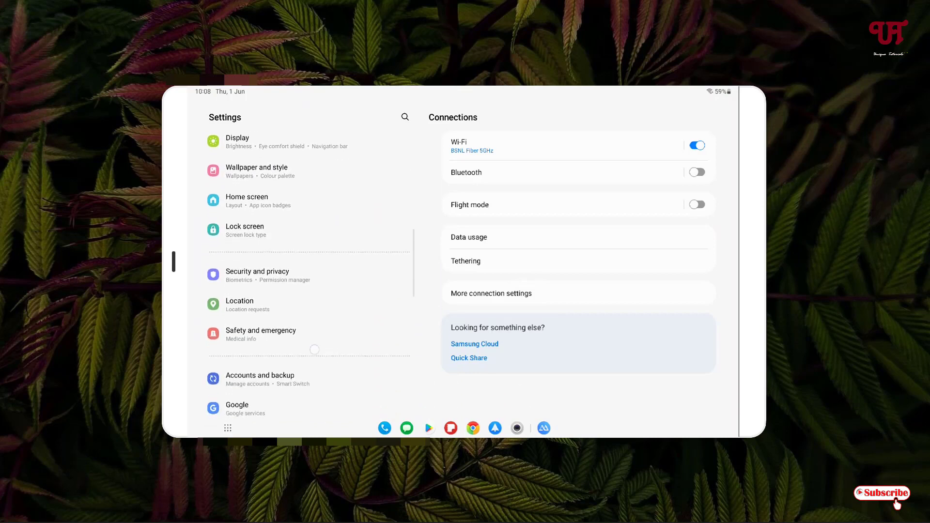
pyautogui.scroll(-3)
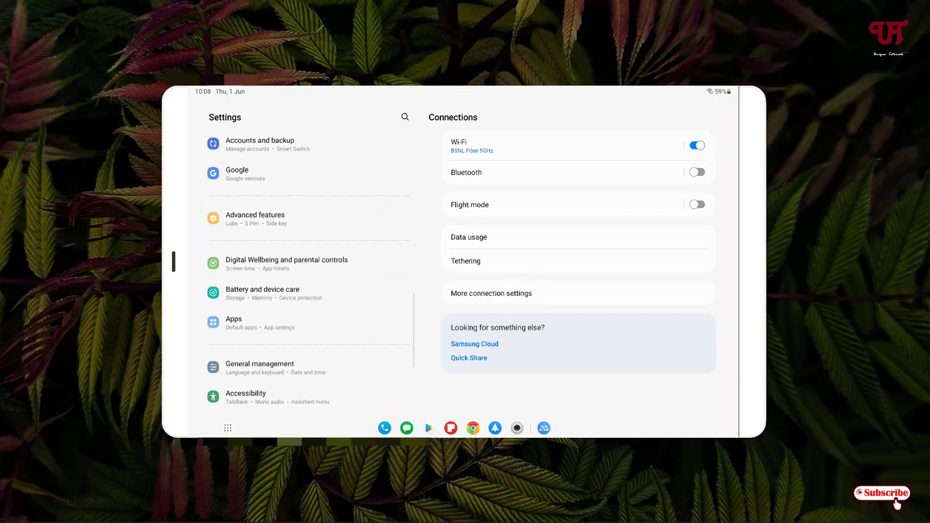
pyautogui.click(308, 322)
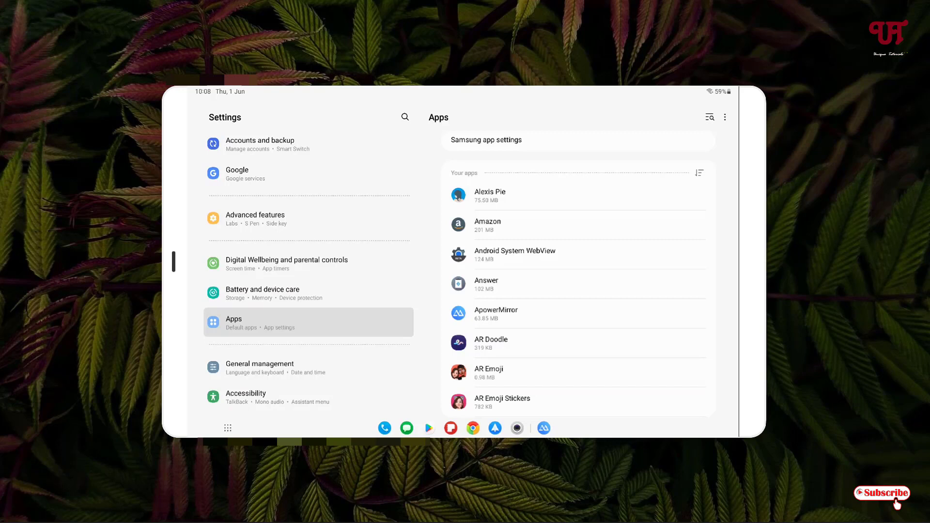
pyautogui.click(515, 254)
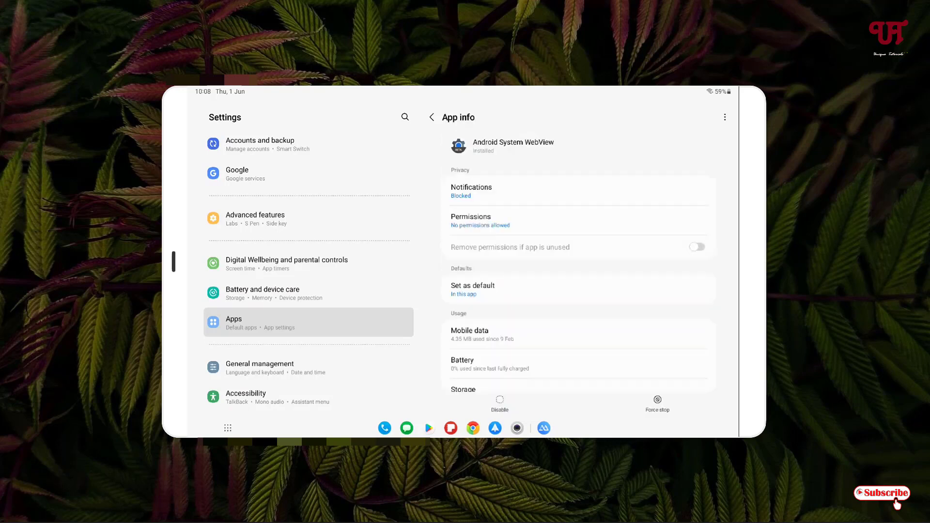
pyautogui.scroll(-3)
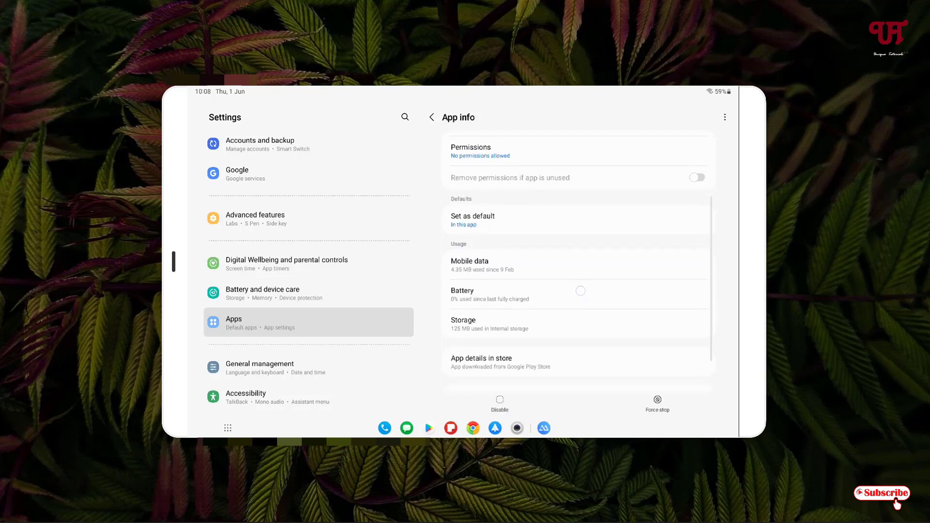
pyautogui.scroll(-3)
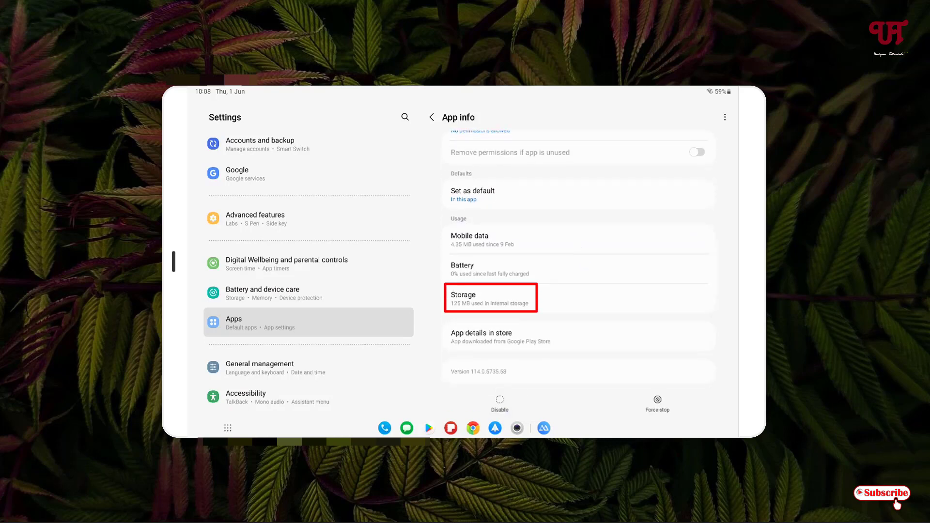
# Step: Clear WebView's cache and data to 0 B from its Storage page, then go Home
pyautogui.click(489, 298)
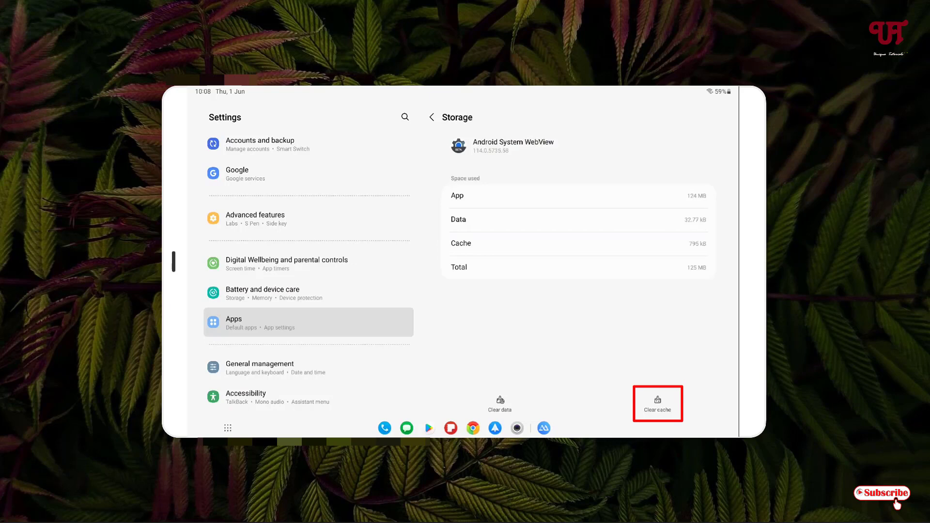
pyautogui.click(657, 403)
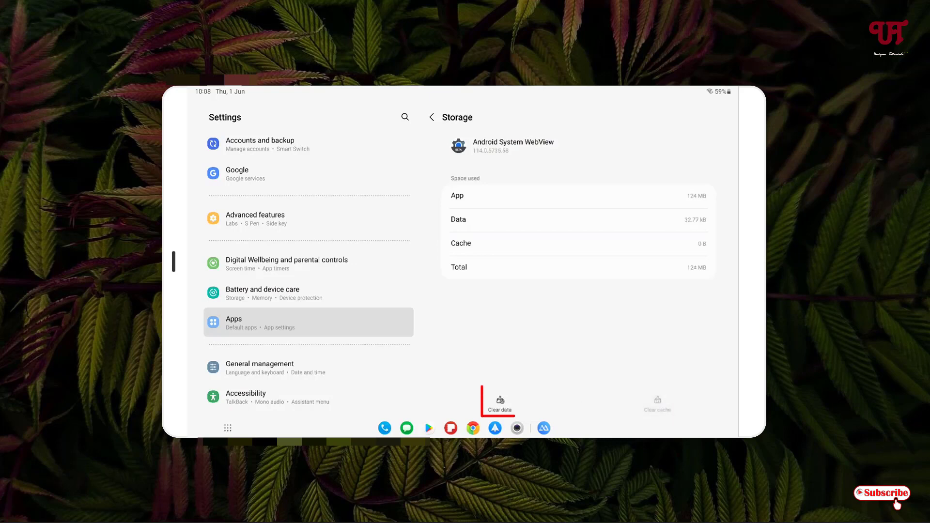
pyautogui.click(499, 404)
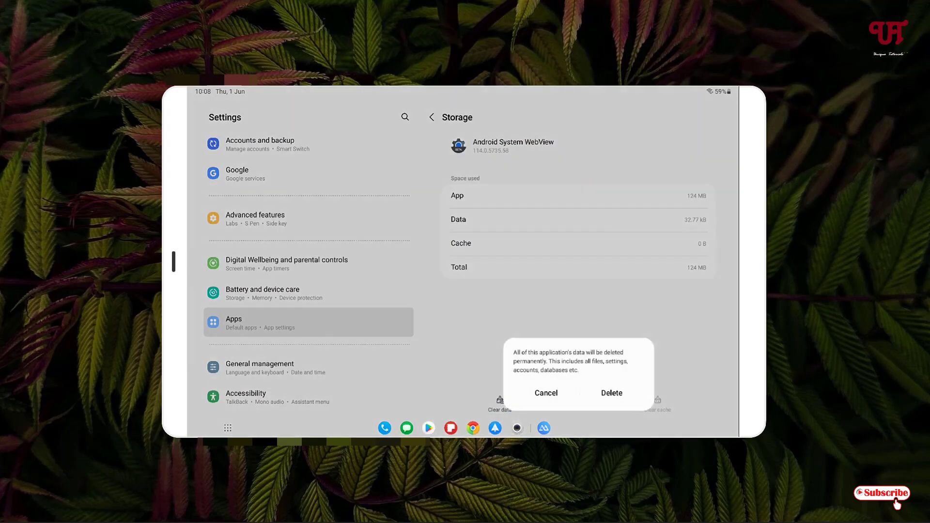
pyautogui.click(611, 392)
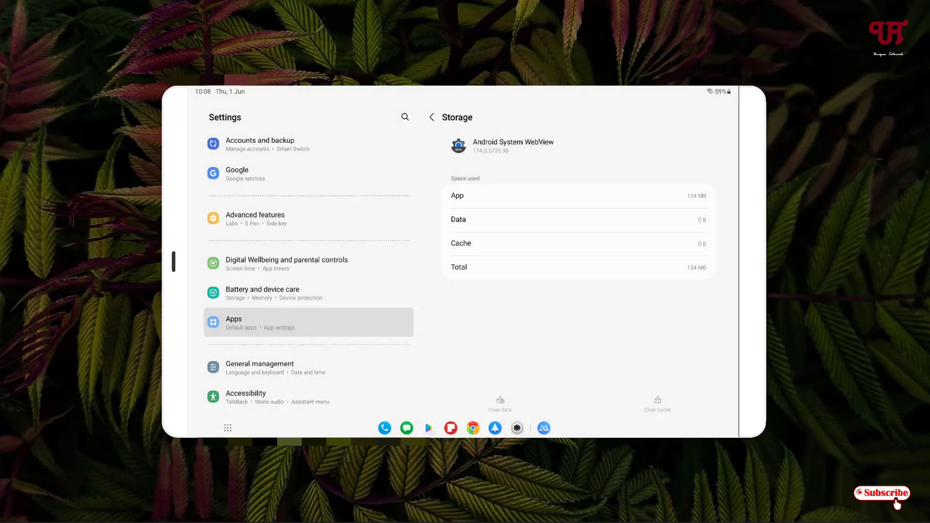
pyautogui.press('HOME')
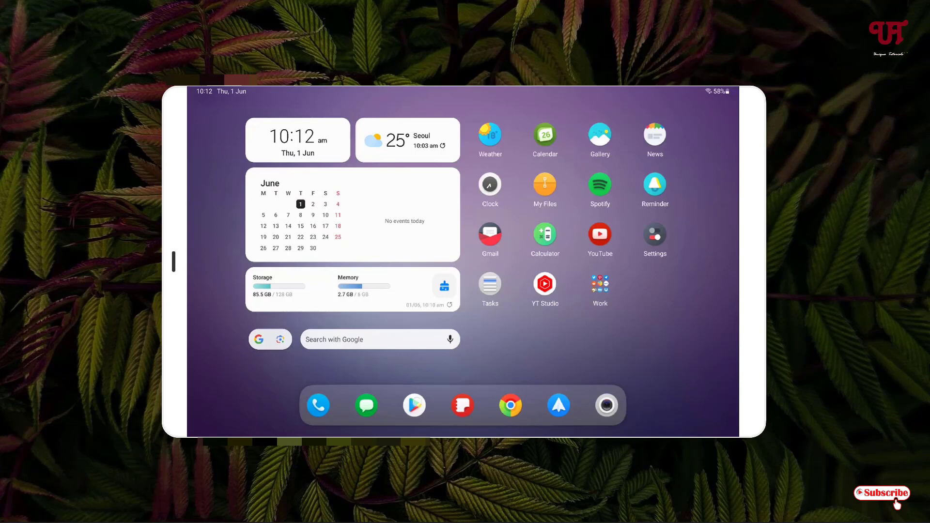
# Step: Retry the WebView update via Manage apps, acknowledge the error, and go Home
pyautogui.click(414, 405)
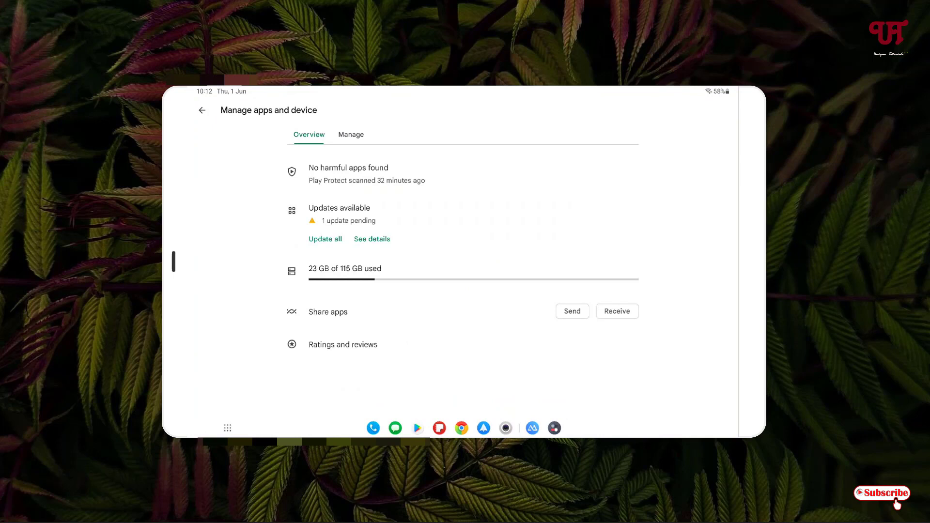
pyautogui.click(371, 238)
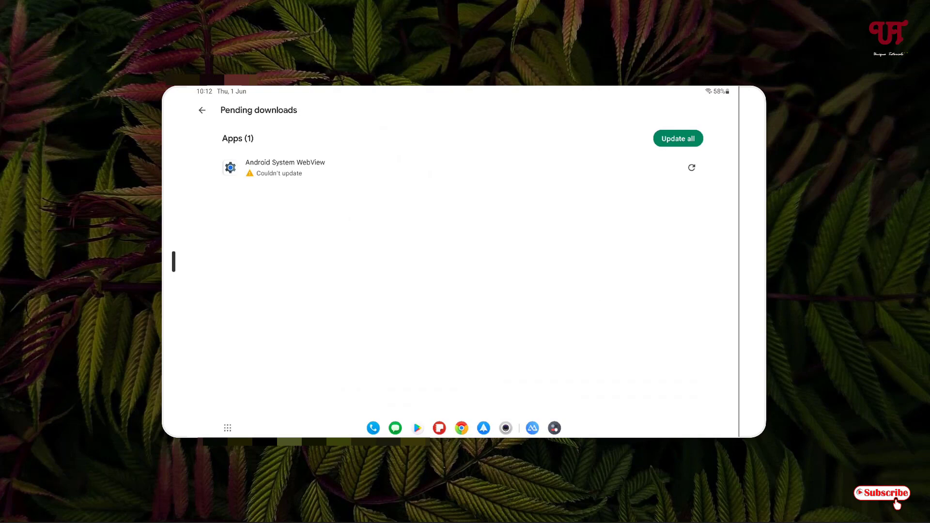
pyautogui.click(676, 138)
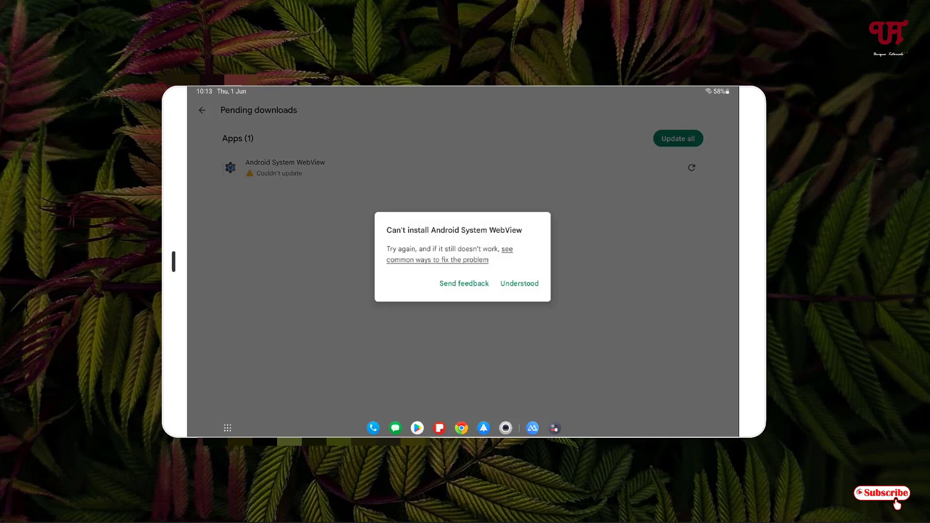
pyautogui.click(518, 282)
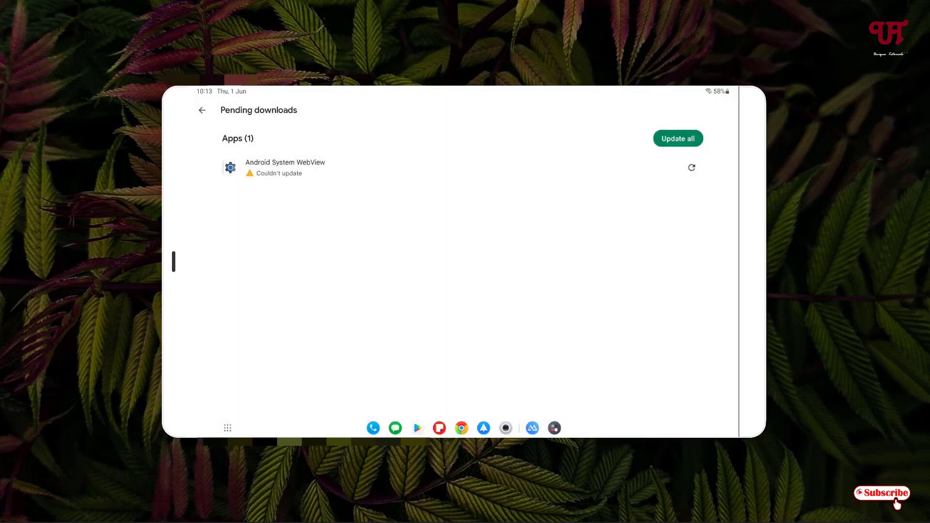
pyautogui.click(201, 111)
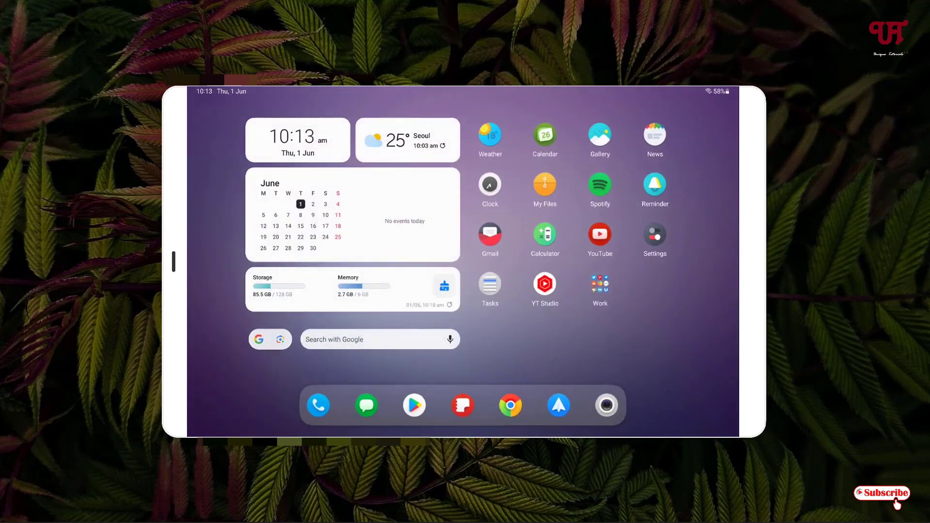
# Step: Recheck WebView's Storage in Settings, confirming data and cache both read 0 B
pyautogui.click(654, 236)
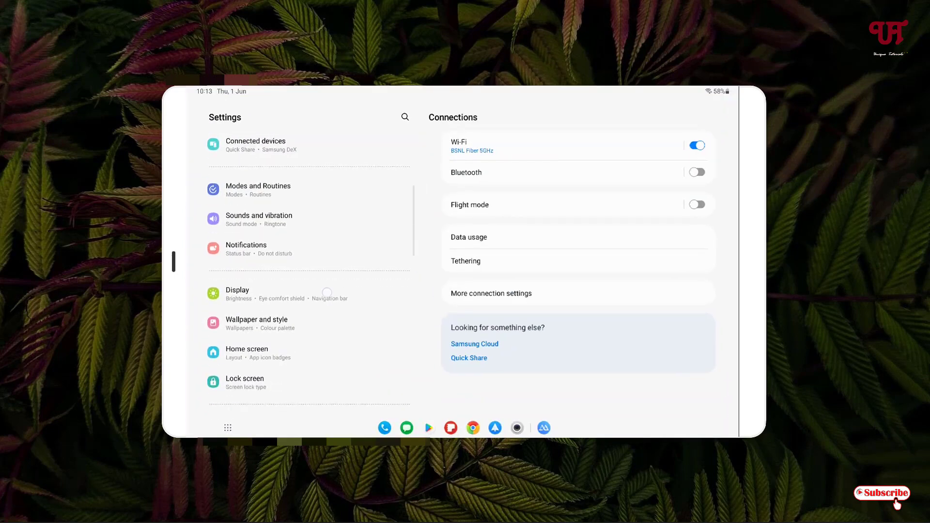
pyautogui.scroll(-3)
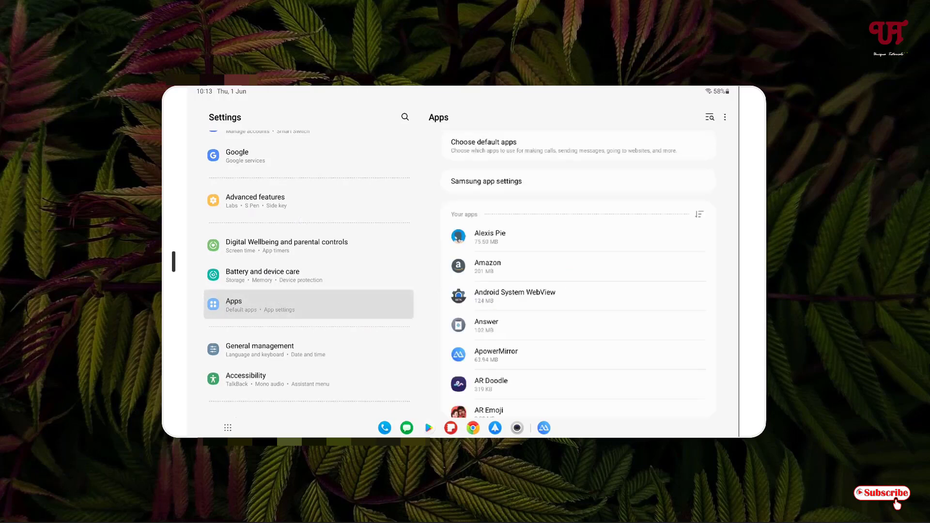
pyautogui.click(514, 296)
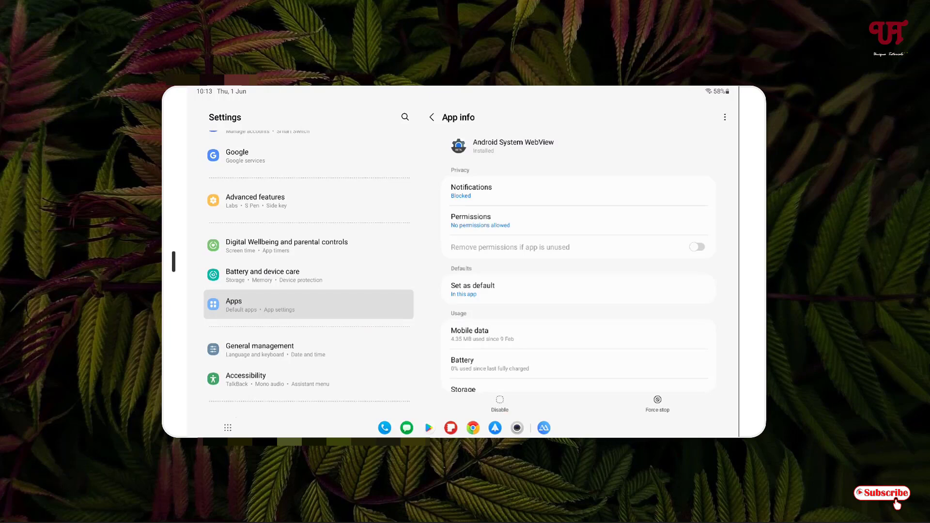
pyautogui.scroll(-3)
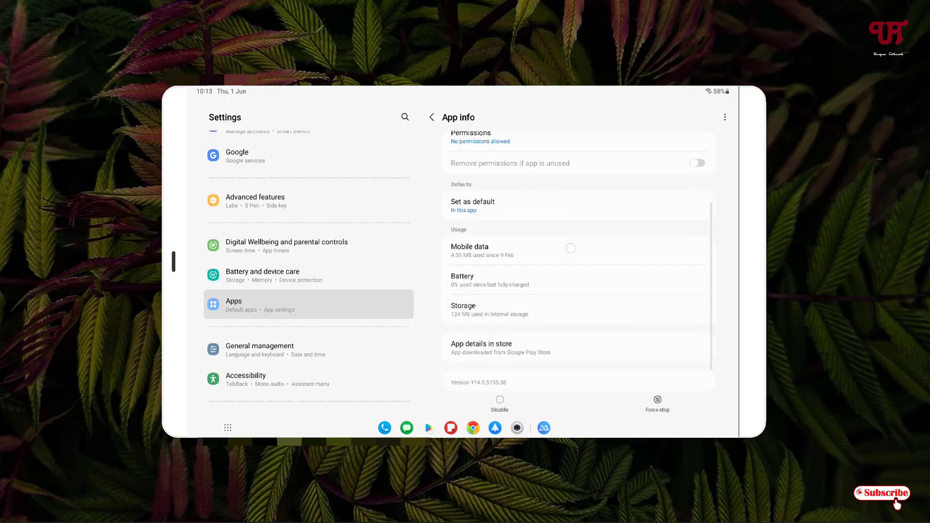
pyautogui.click(489, 310)
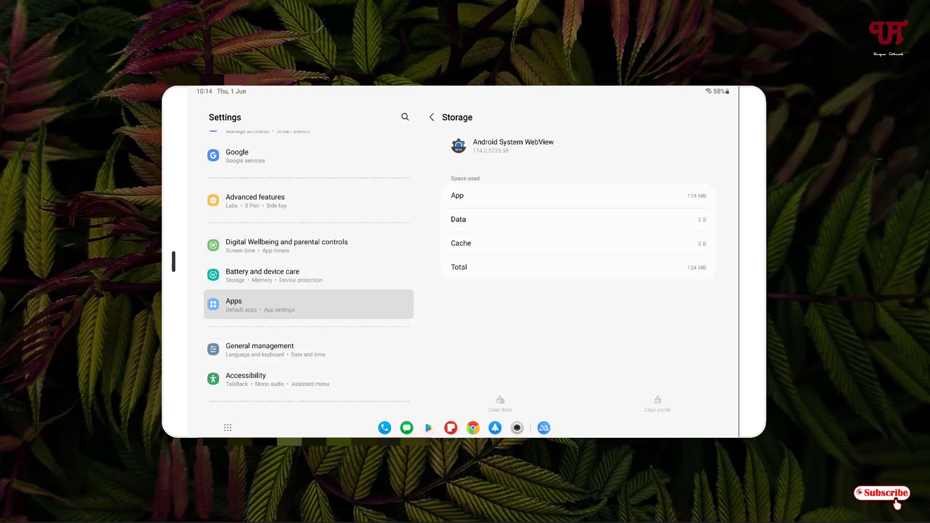
# Step: Go back to the installed apps list and scroll down to Chrome
pyautogui.click(431, 117)
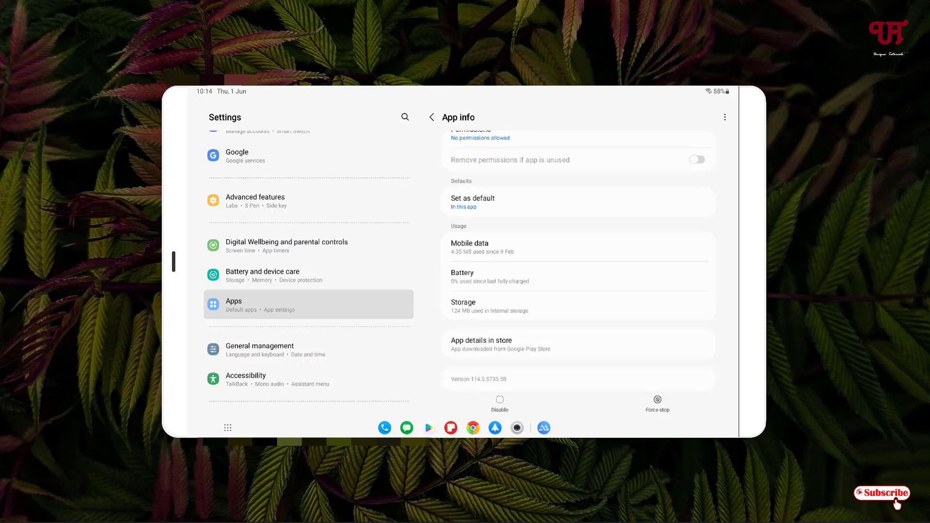
pyautogui.click(432, 117)
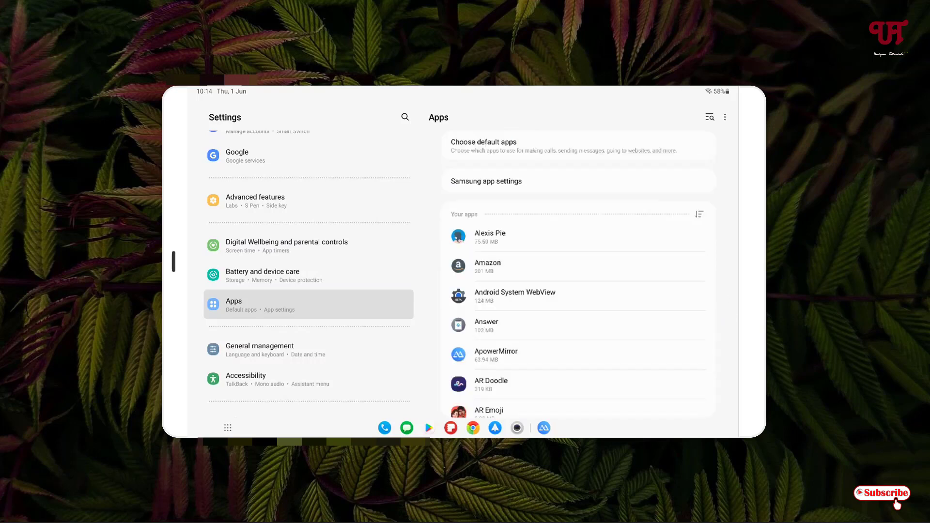
pyautogui.scroll(-3)
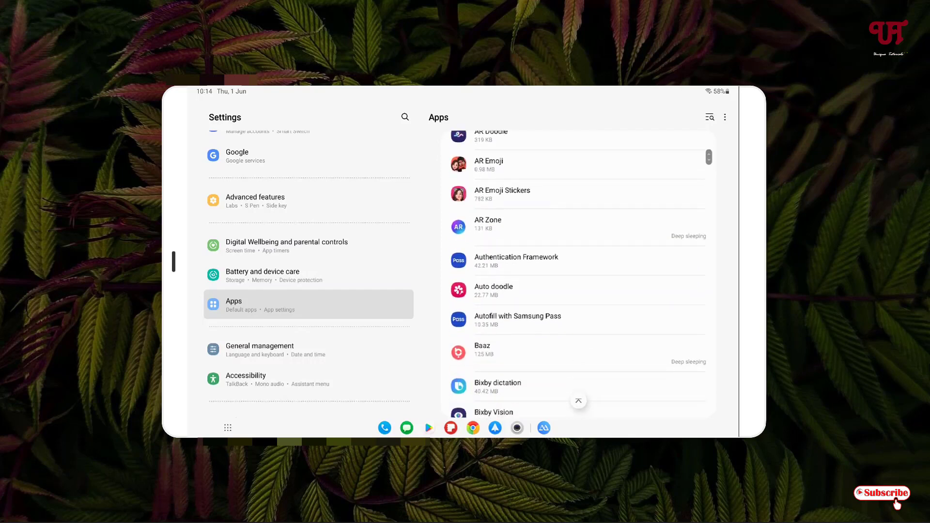
pyautogui.scroll(-3)
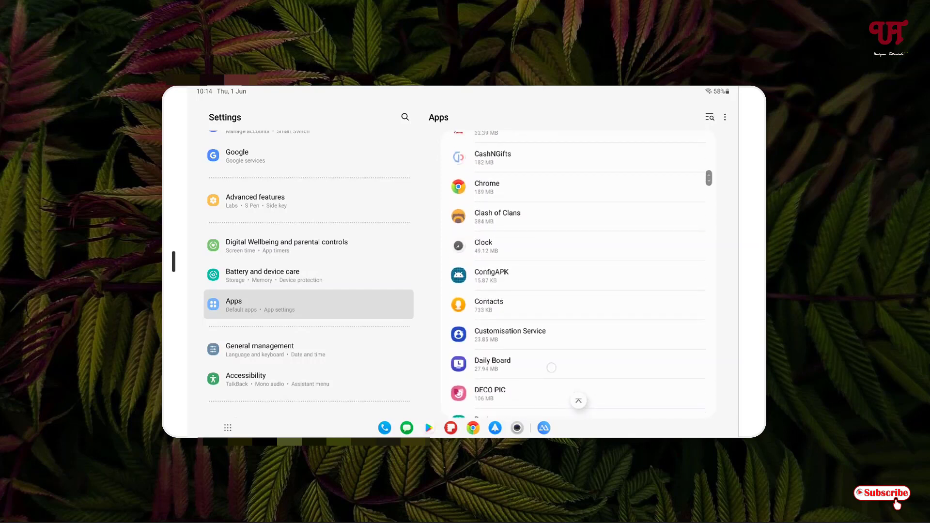
# Step: Clear Chrome's cache from its Storage page in Settings
pyautogui.click(486, 186)
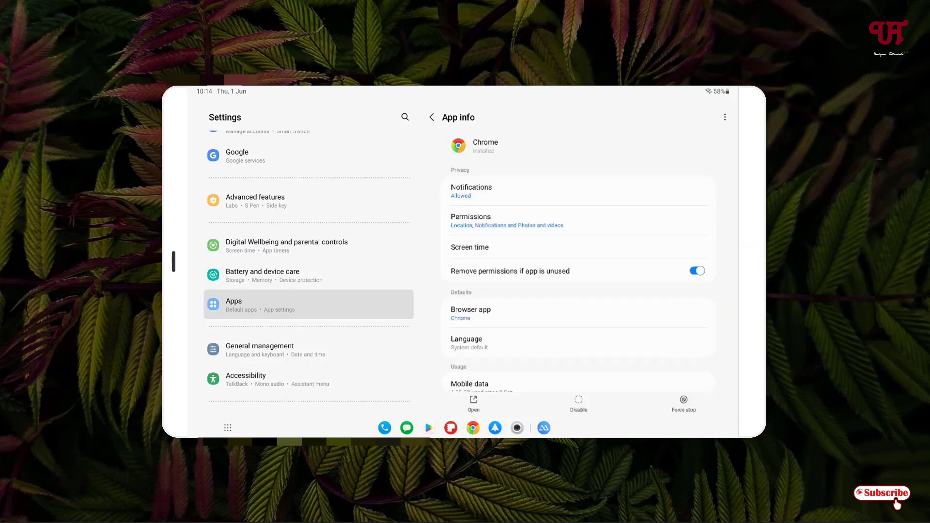
pyautogui.scroll(-3)
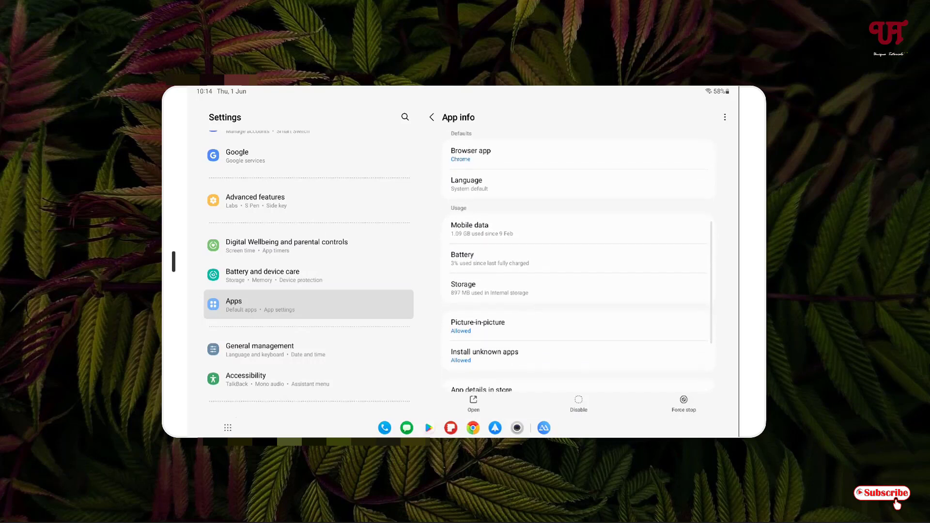
pyautogui.click(463, 288)
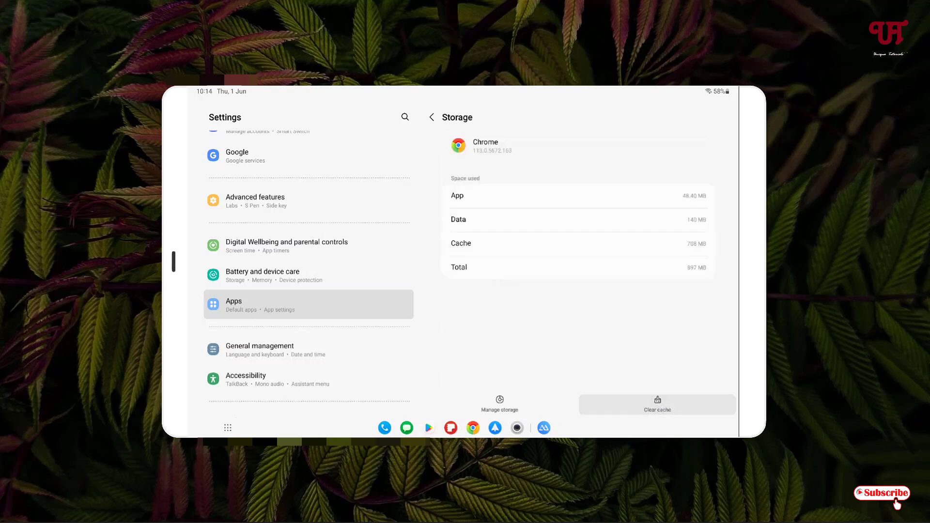
pyautogui.click(656, 403)
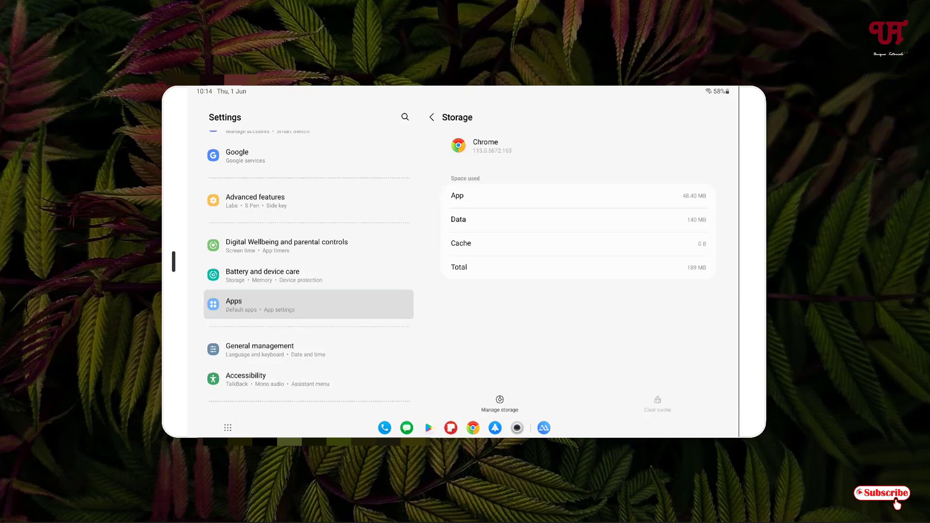
# Step: Delete all of Chrome's stored data via Manage storage, dropping it to 123 MB
pyautogui.click(499, 403)
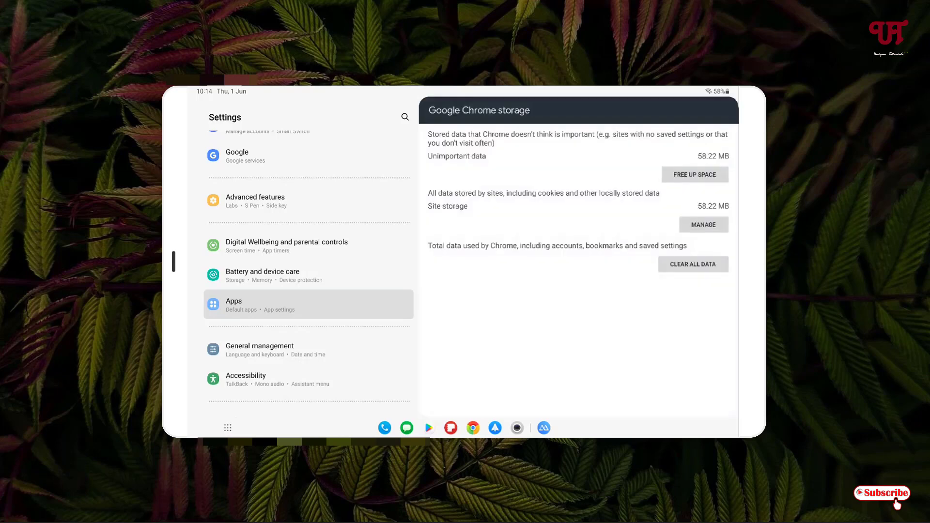
pyautogui.click(692, 264)
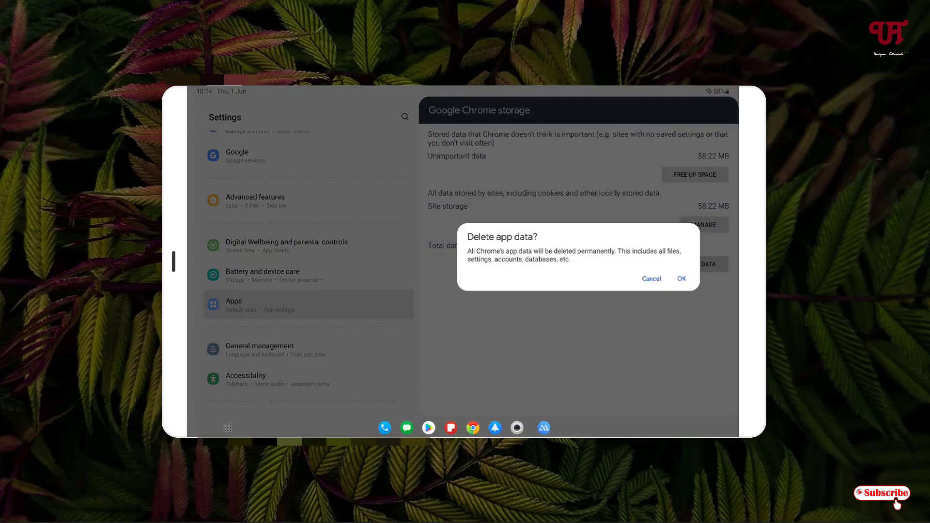
pyautogui.click(680, 279)
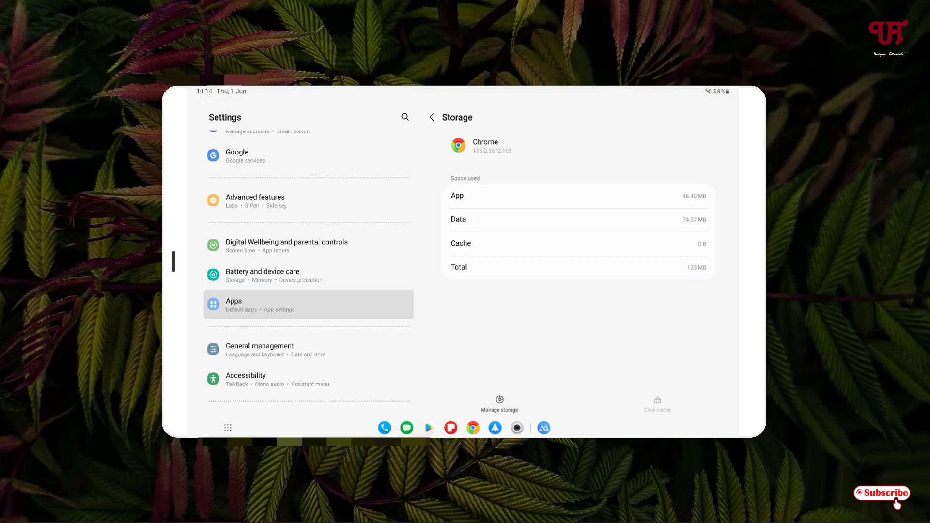
pyautogui.click(432, 116)
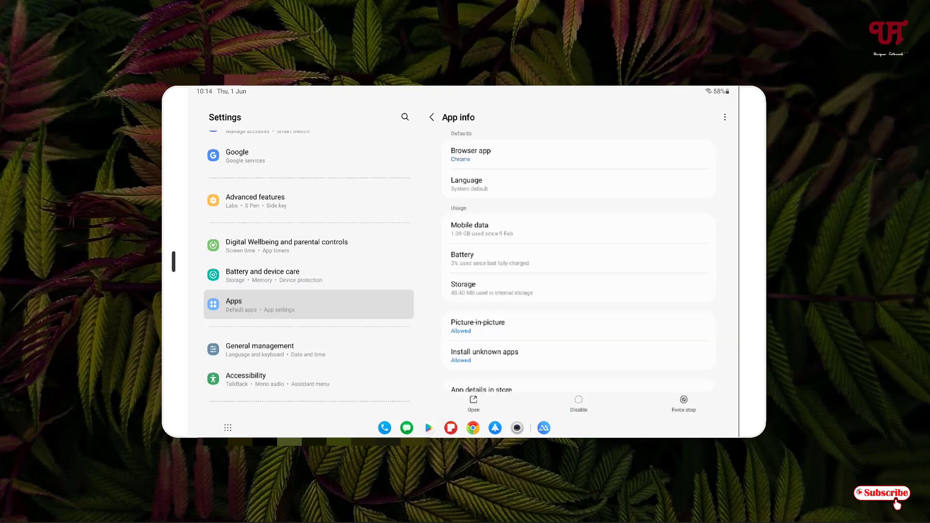
# Step: Locate Google Play Store in the apps list and view its storage usage
pyautogui.click(431, 117)
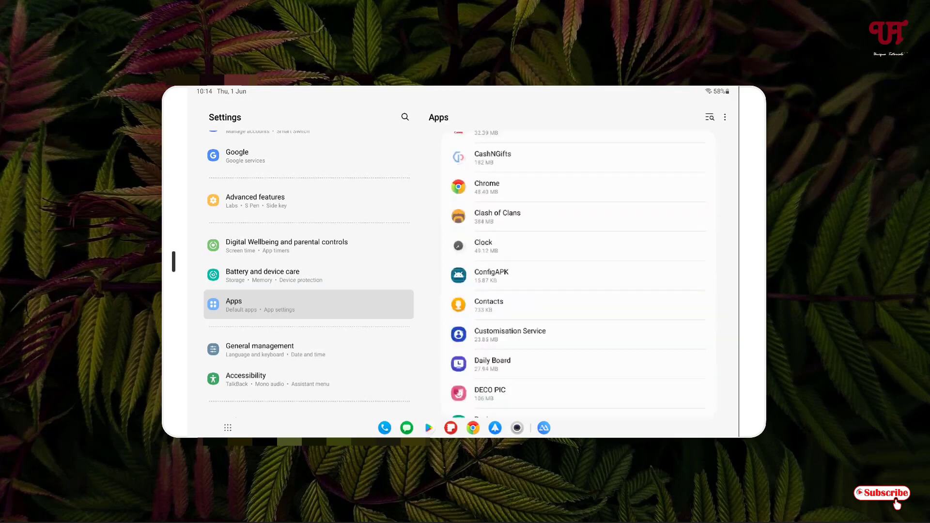
pyautogui.scroll(-3)
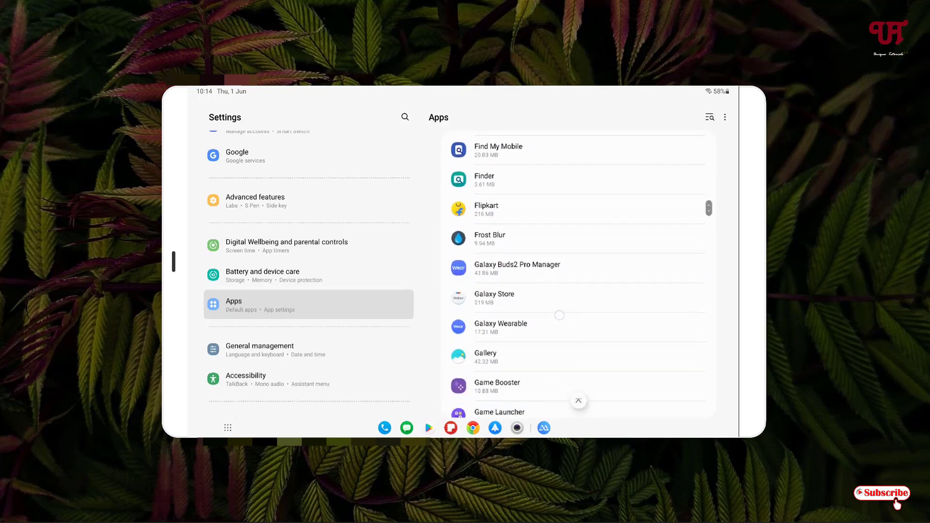
pyautogui.scroll(-3)
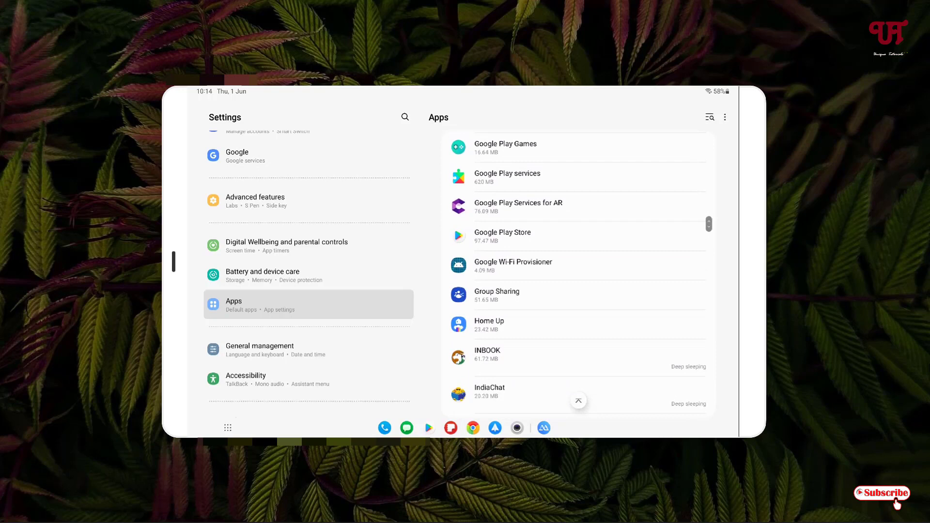
pyautogui.click(502, 232)
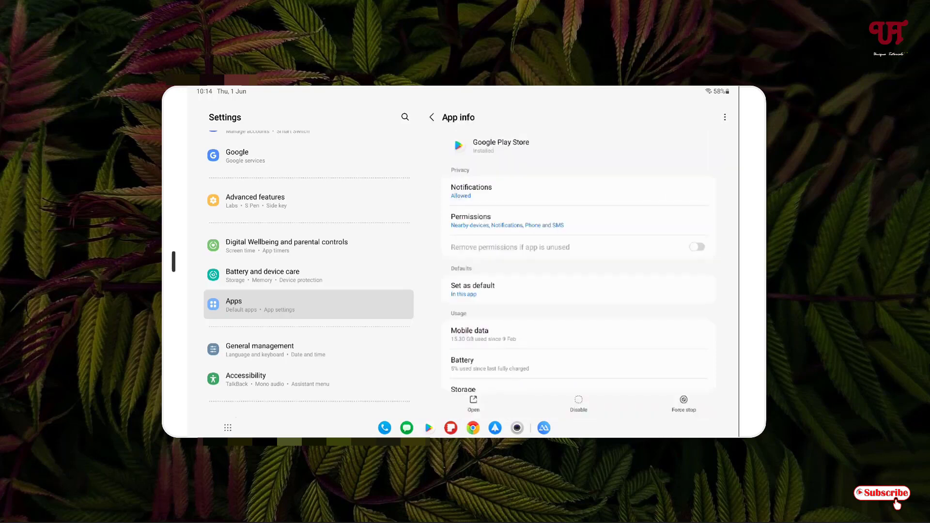
pyautogui.scroll(-3)
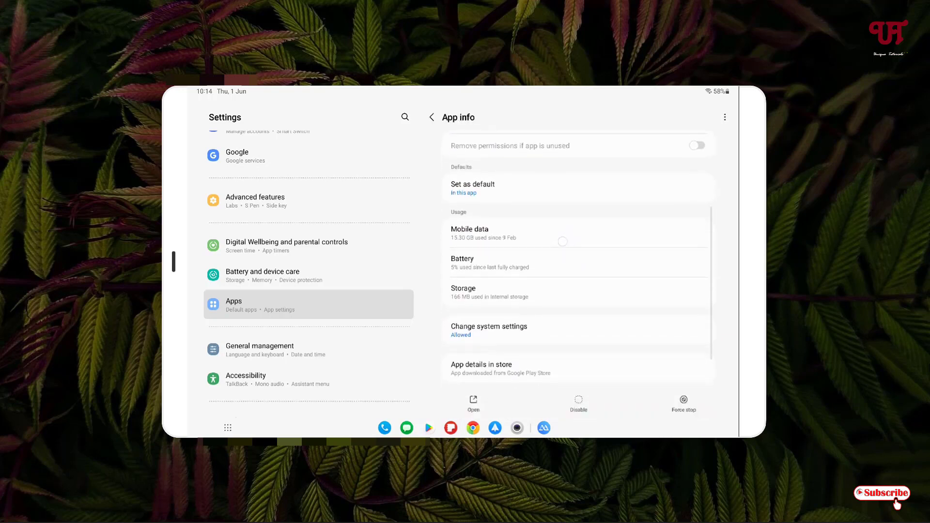
pyautogui.click(489, 291)
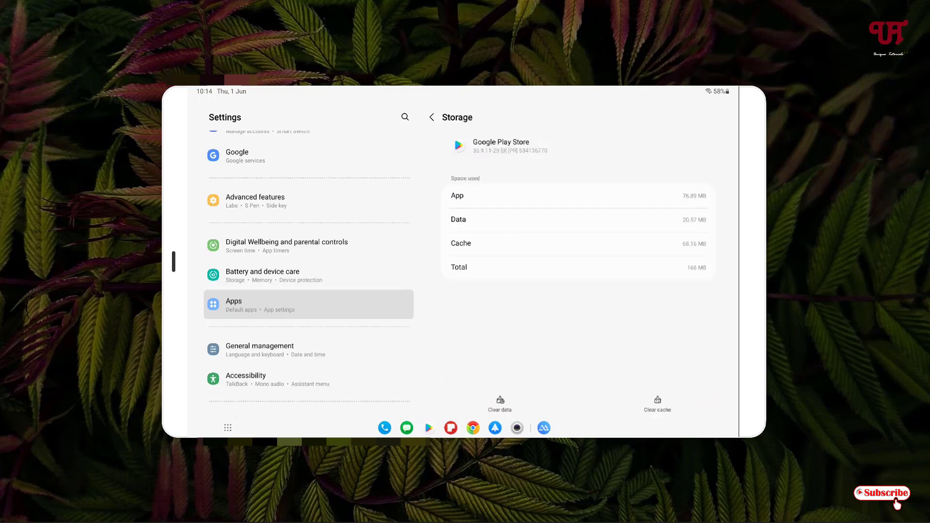
# Step: Clear Google Play Store's cache and delete its app data
pyautogui.click(656, 404)
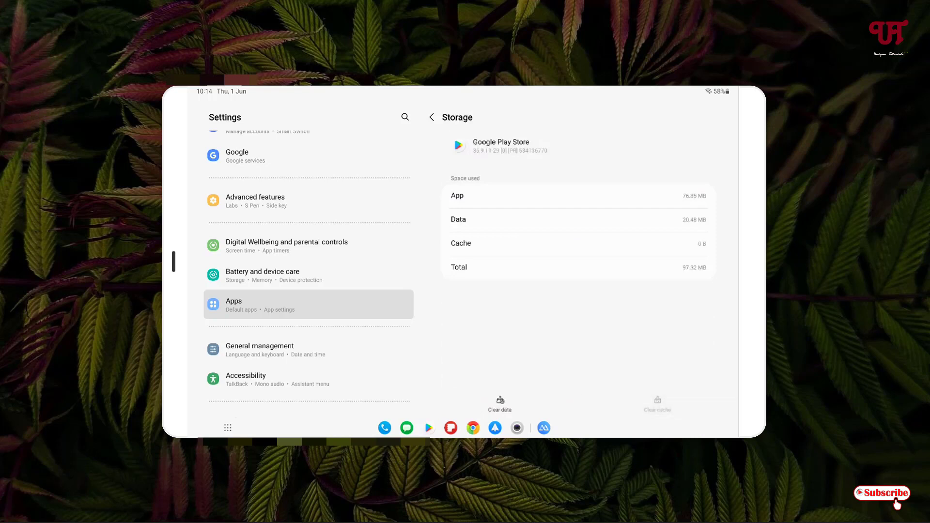
pyautogui.click(499, 404)
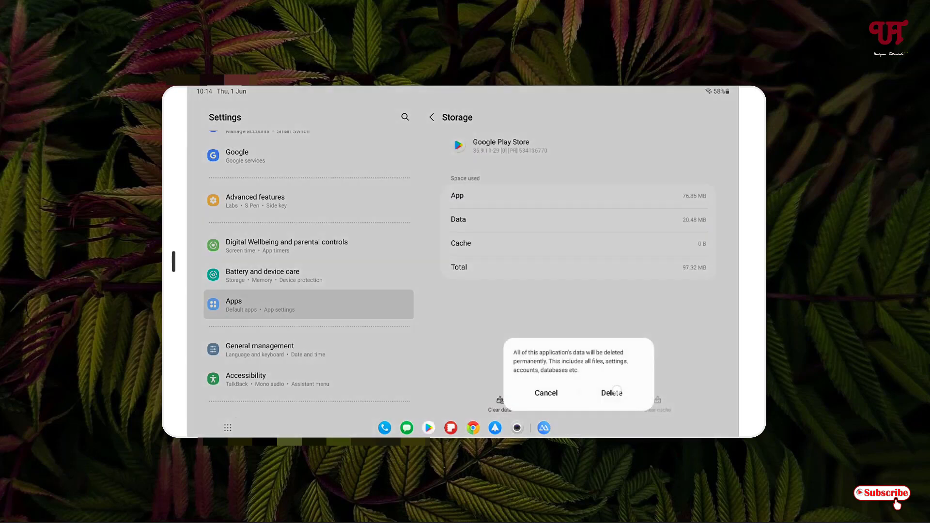
pyautogui.click(545, 393)
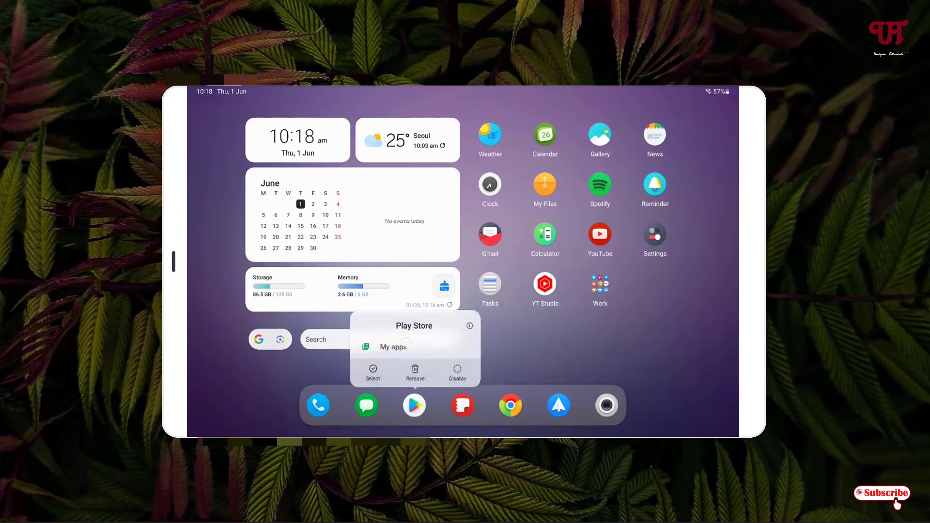
# Step: Jump to Play Store's My apps, where WebView still awaits its update
pyautogui.click(393, 347)
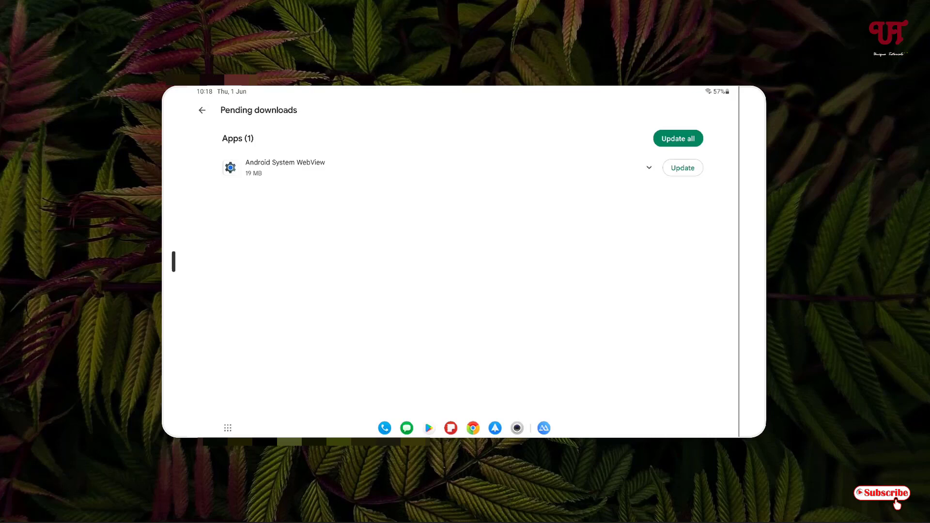
# Step: Install the pending Android System WebView update so all apps report up to date
pyautogui.click(677, 138)
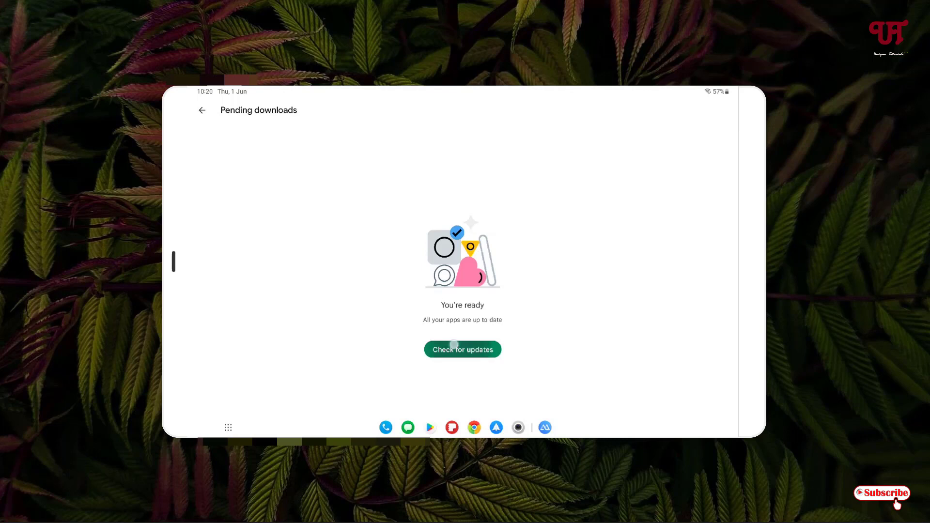
# Step: Check for app updates once more, then leave the Play Store for the home screen
pyautogui.click(462, 348)
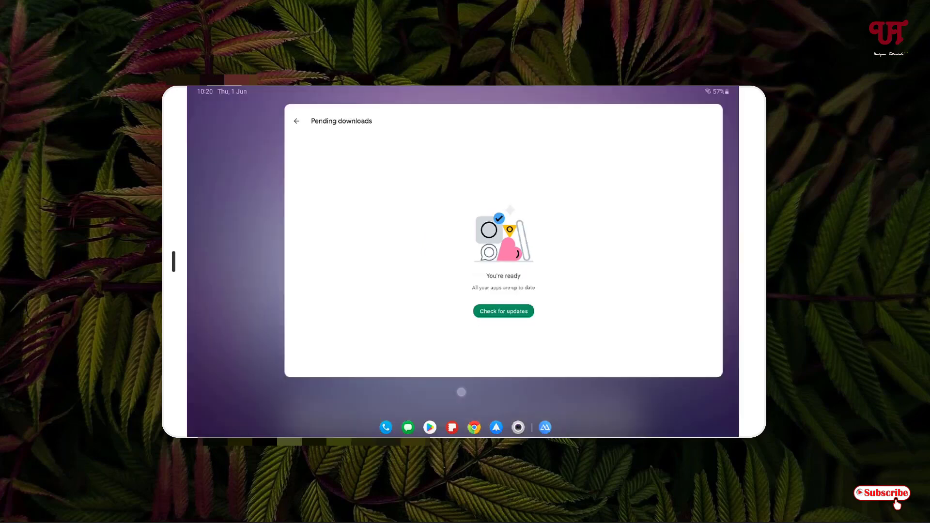
pyautogui.click(297, 121)
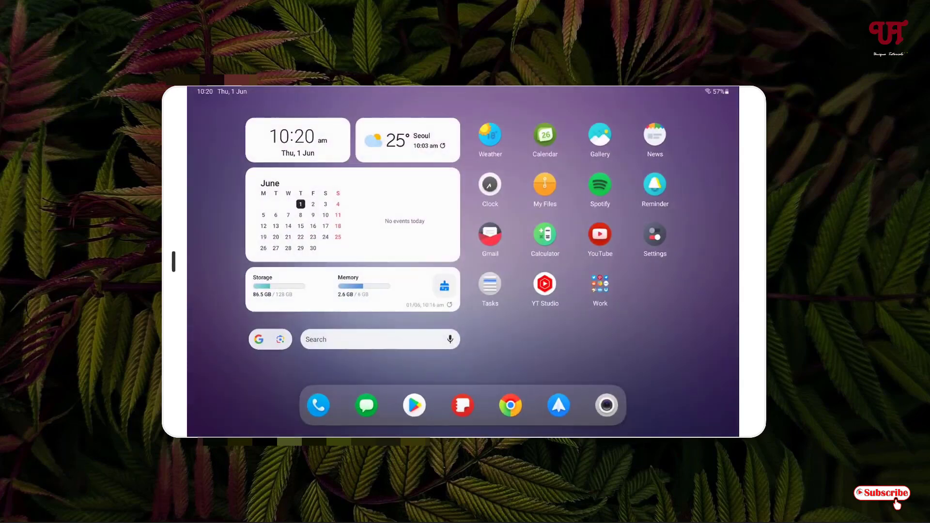